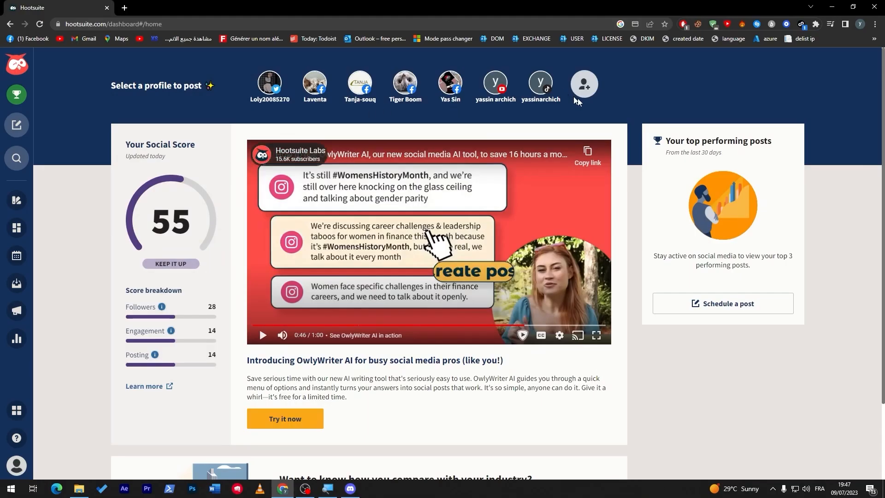
pyautogui.moveTo(535, 38)
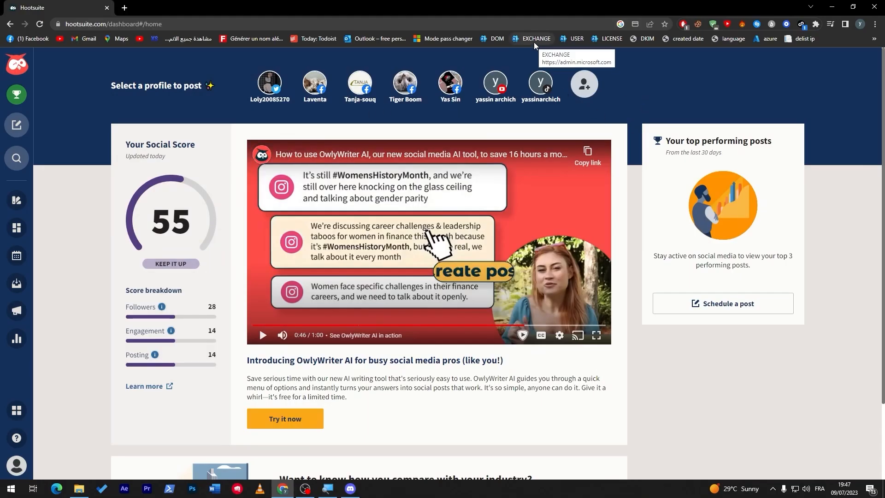
pyautogui.moveTo(631, 87)
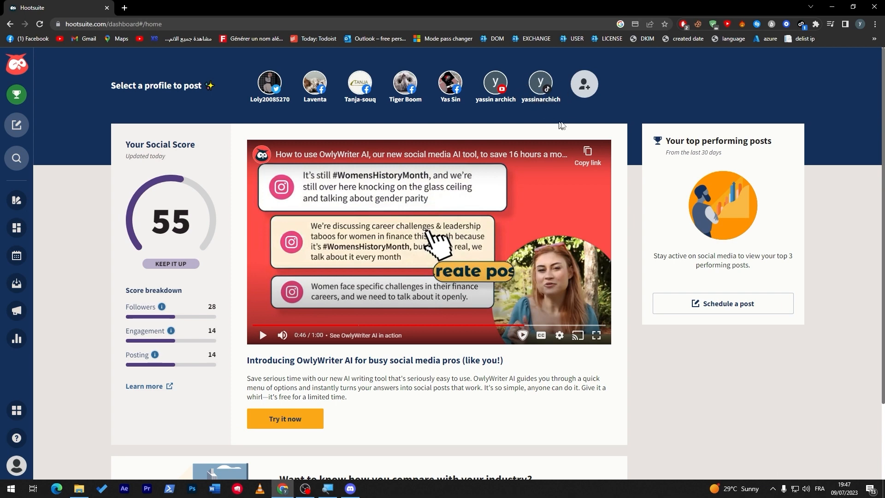
# Connect a TikTok Business account to Hootsuite and authorize access
pyautogui.click(584, 84)
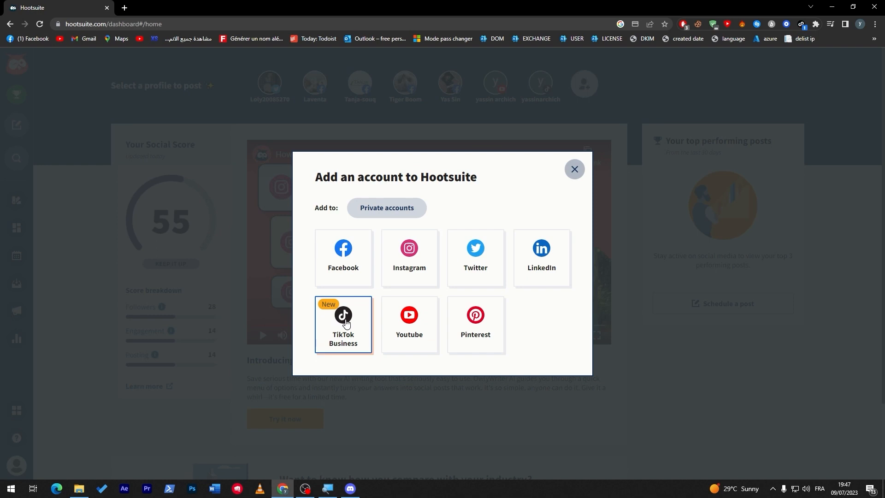
pyautogui.click(343, 325)
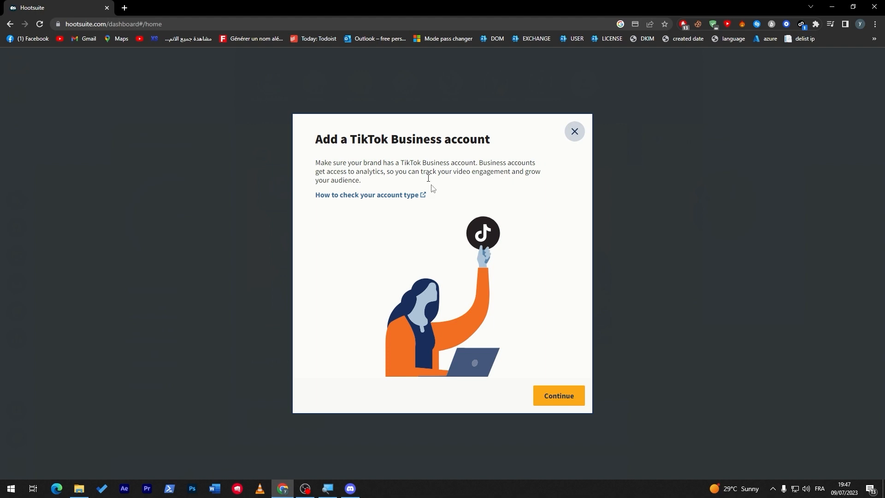
pyautogui.click(558, 395)
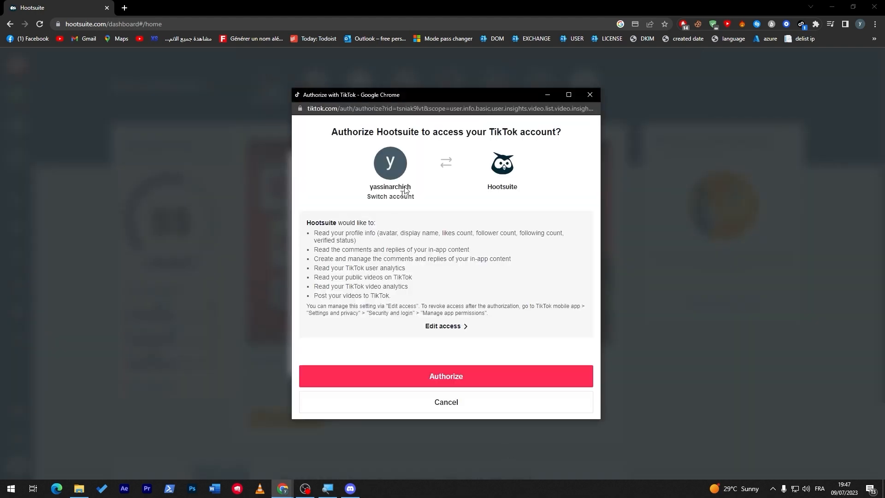
pyautogui.click(445, 376)
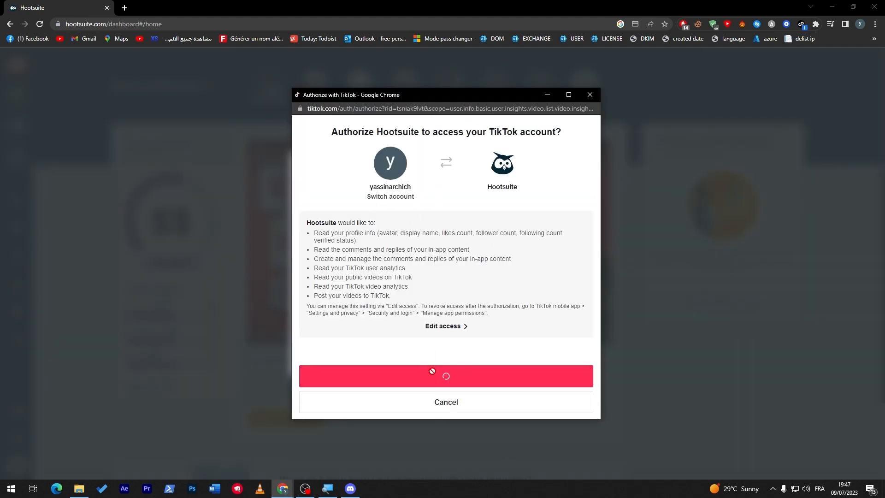
pyautogui.click(446, 376)
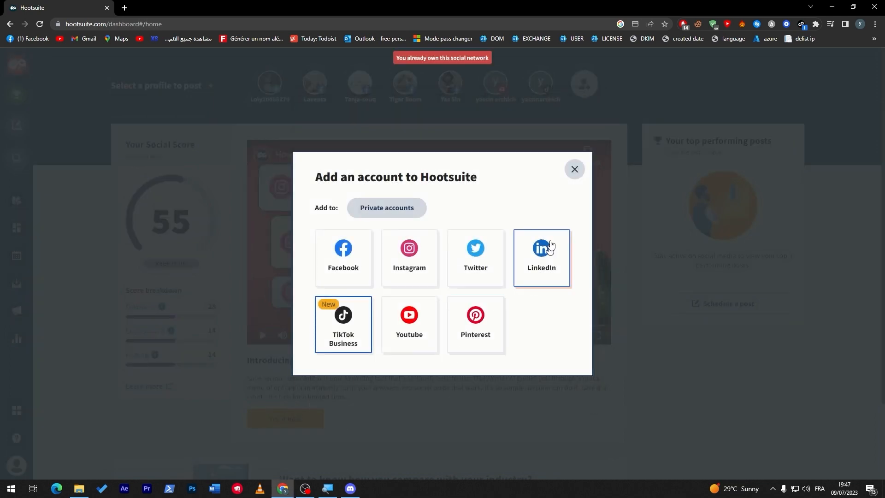
pyautogui.click(574, 169)
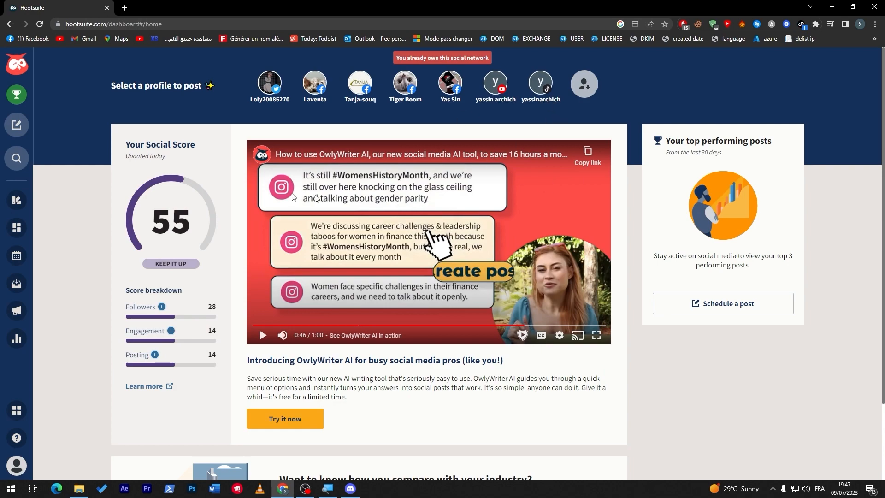
# Create a new post with the TikTok account yassinarchich as destination
pyautogui.click(17, 125)
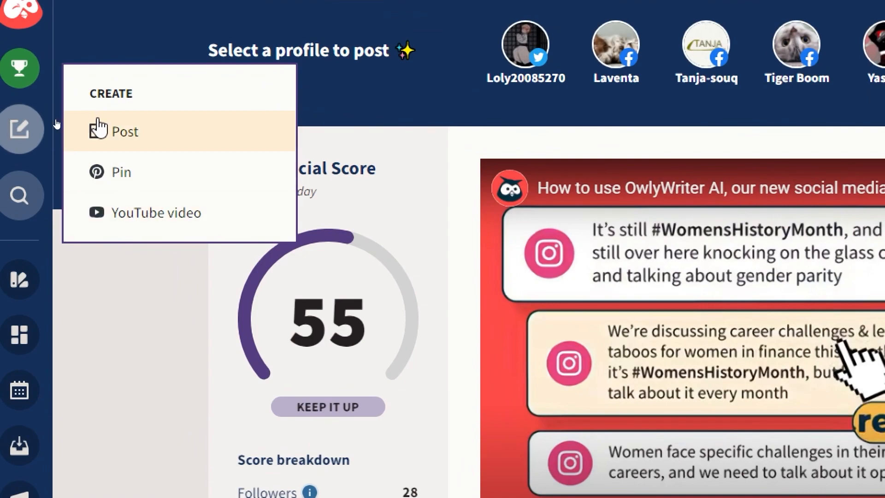
pyautogui.click(125, 131)
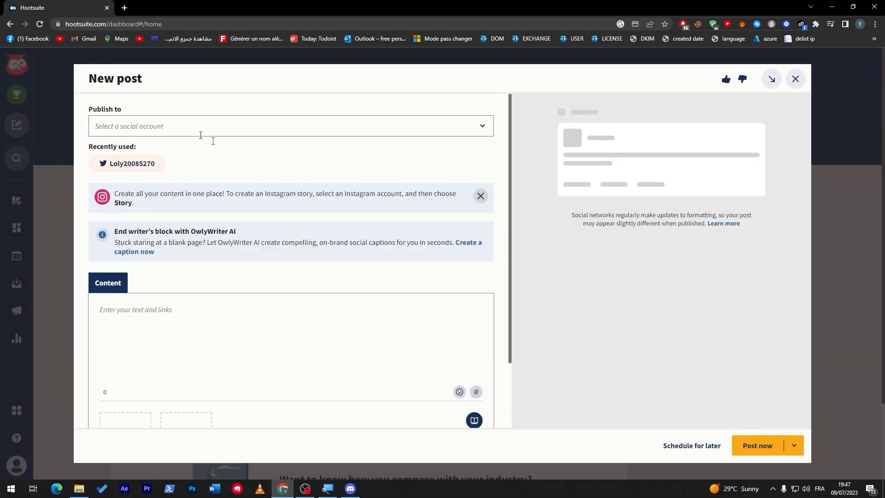
pyautogui.click(289, 126)
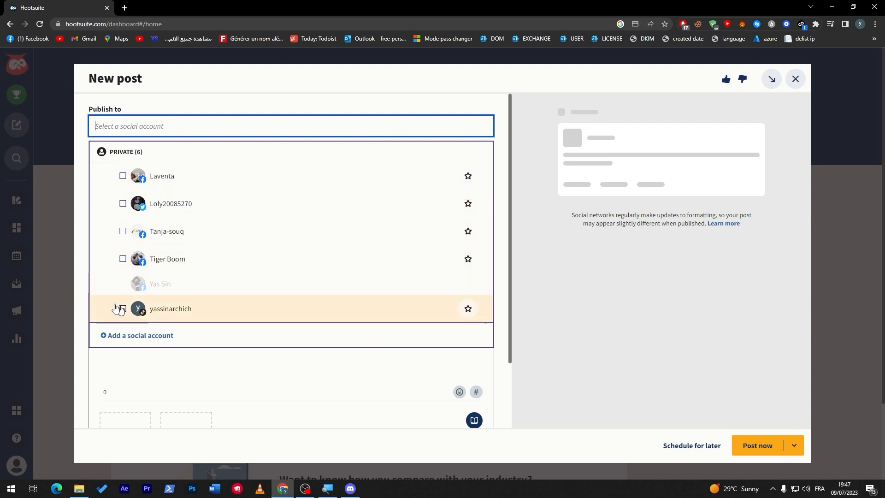
pyautogui.click(123, 309)
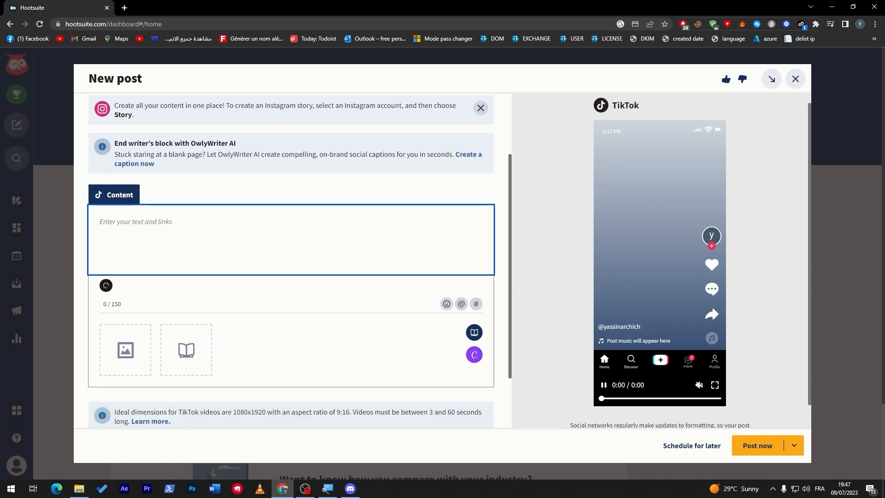
# Write 'Hello Guys' as the TikTok post caption
pyautogui.write('yot')
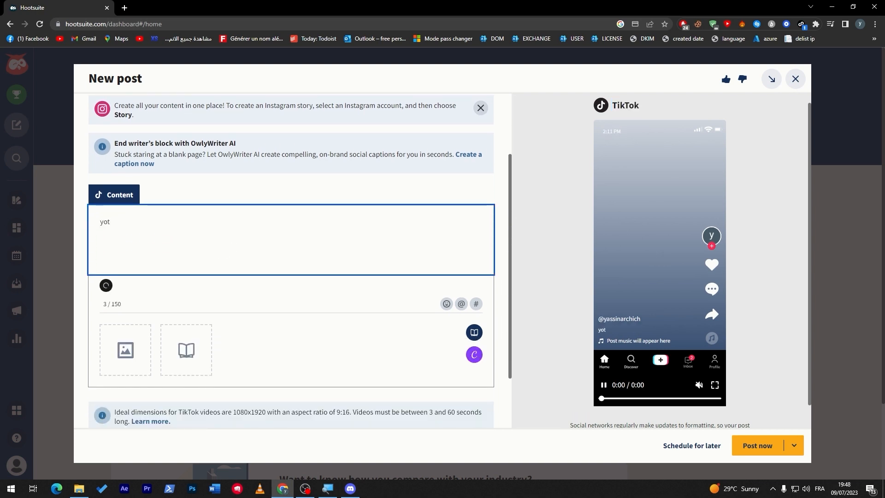
pyautogui.write('H')
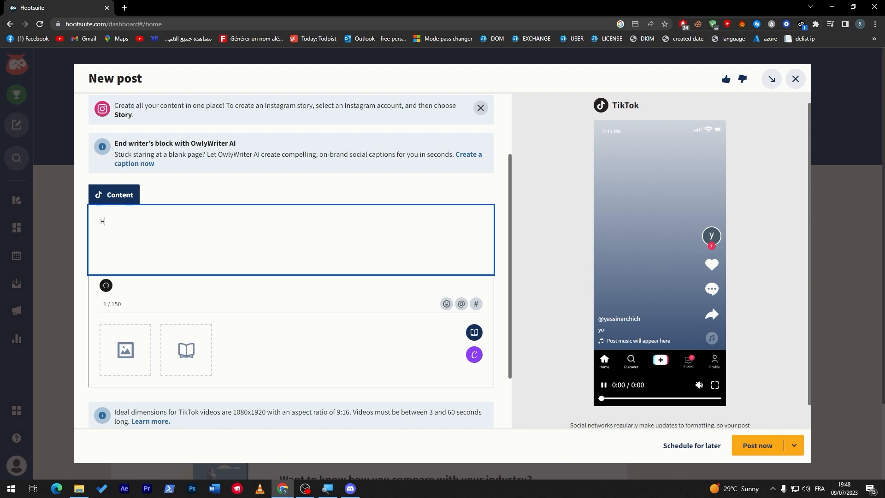
pyautogui.write('ello Guys')
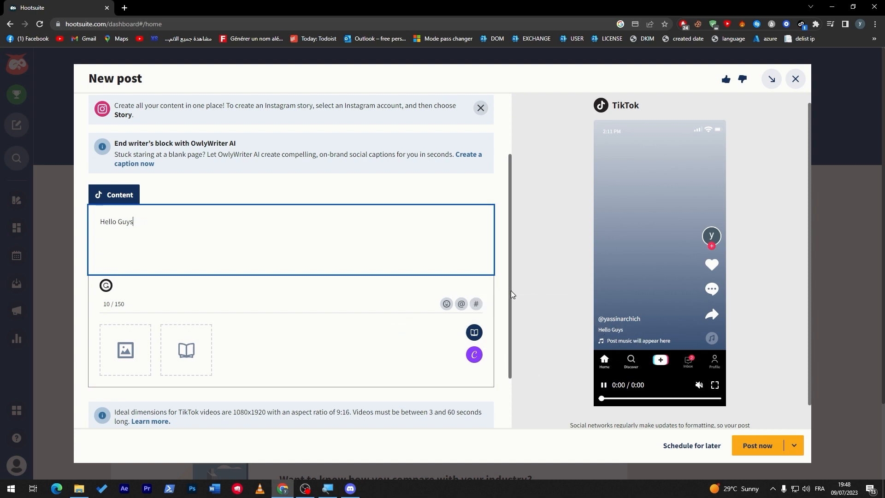
pyautogui.scroll(-3)
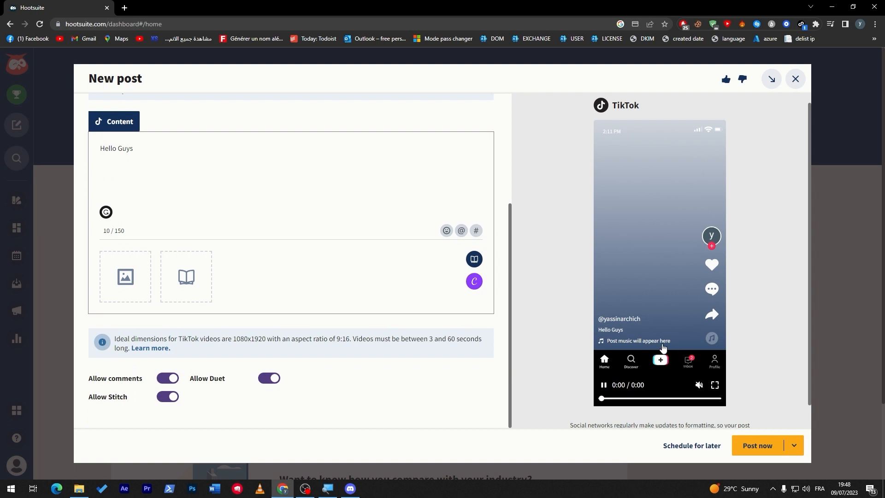
pyautogui.moveTo(83, 245)
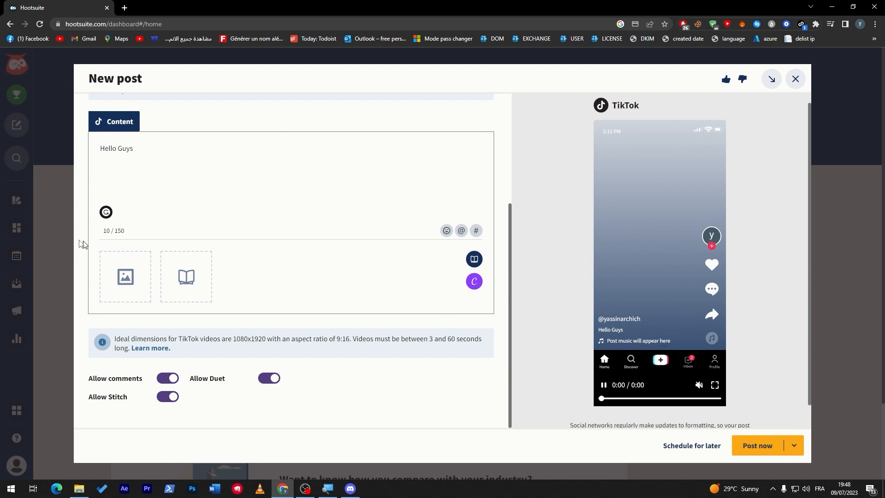
# Upload the long-named video file from Downloads as the post's media
pyautogui.click(126, 277)
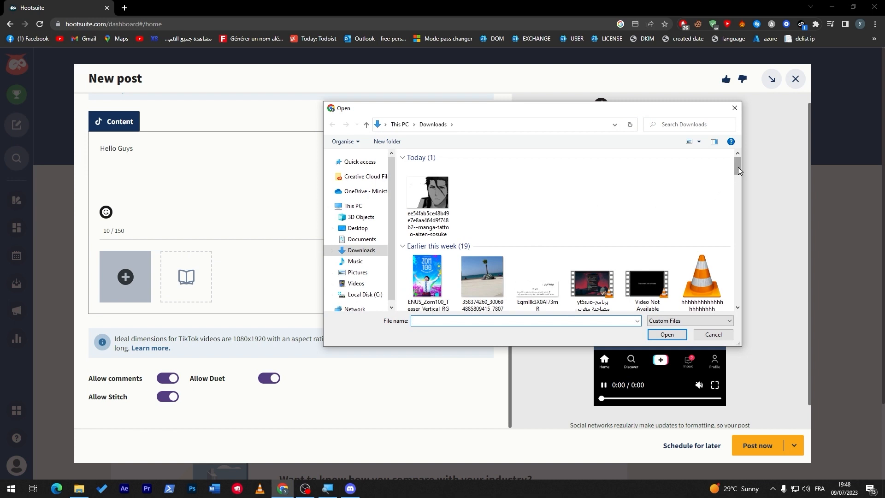
pyautogui.scroll(-3)
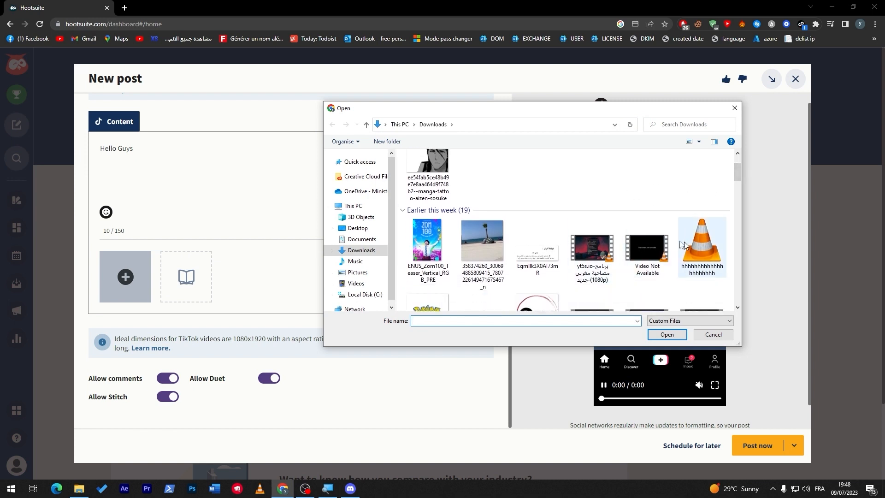
pyautogui.click(702, 244)
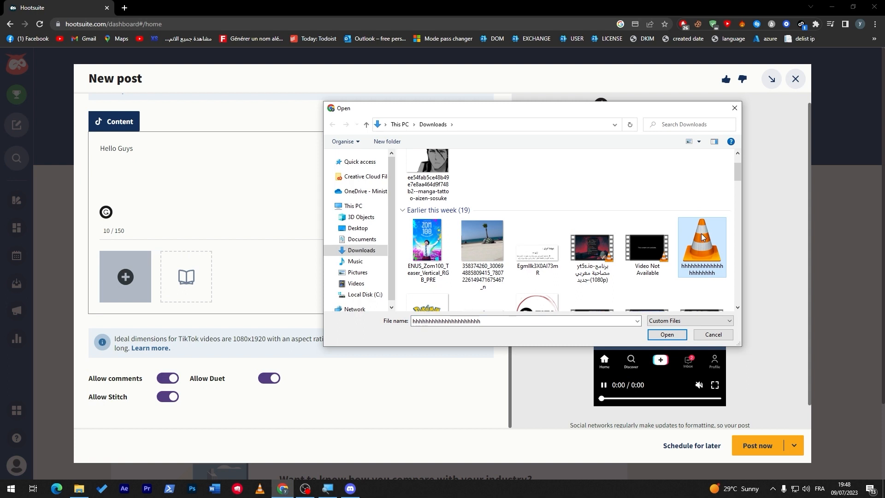
pyautogui.click(666, 337)
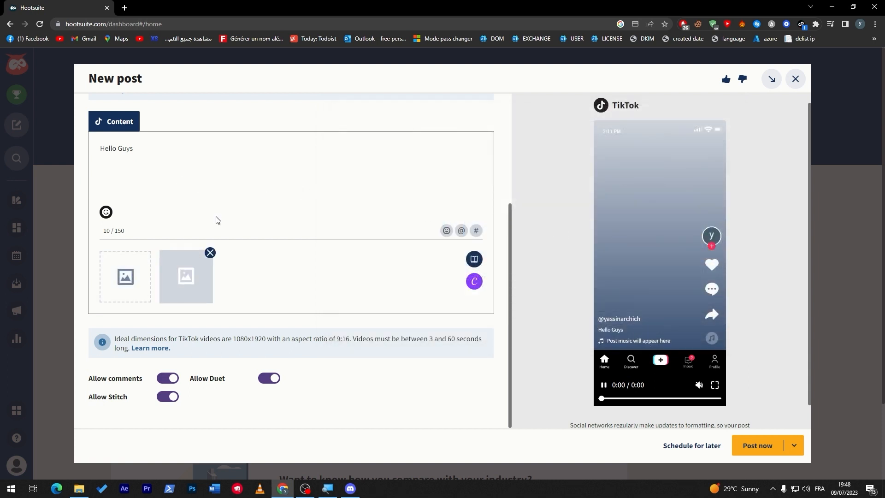
pyautogui.click(186, 276)
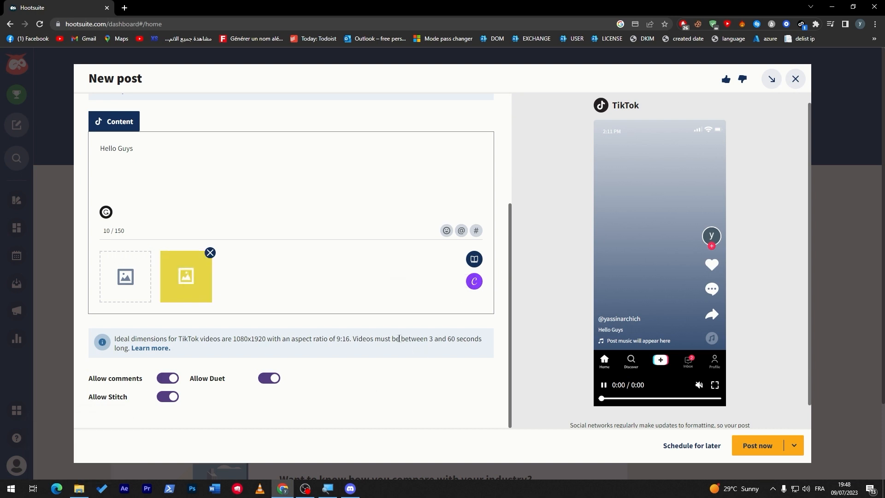
# Open File Explorer and pick an action on the recent long-named video in Quick access
pyautogui.click(10, 488)
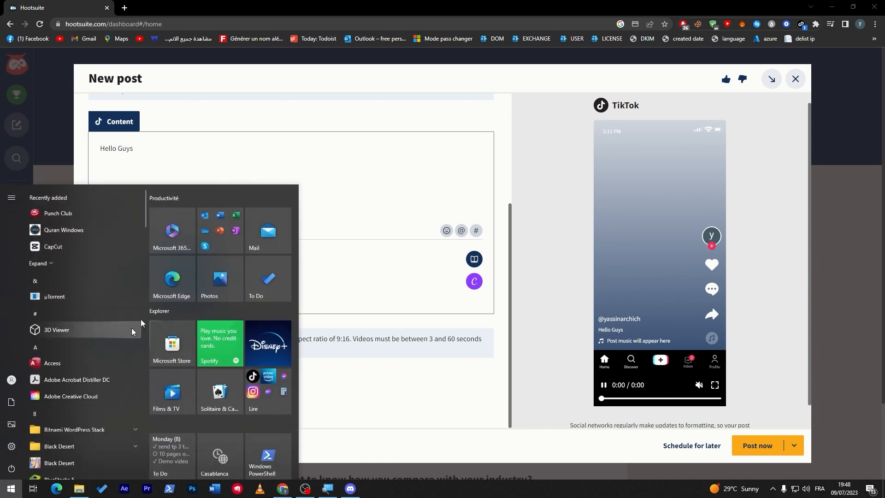
pyautogui.moveTo(83, 400)
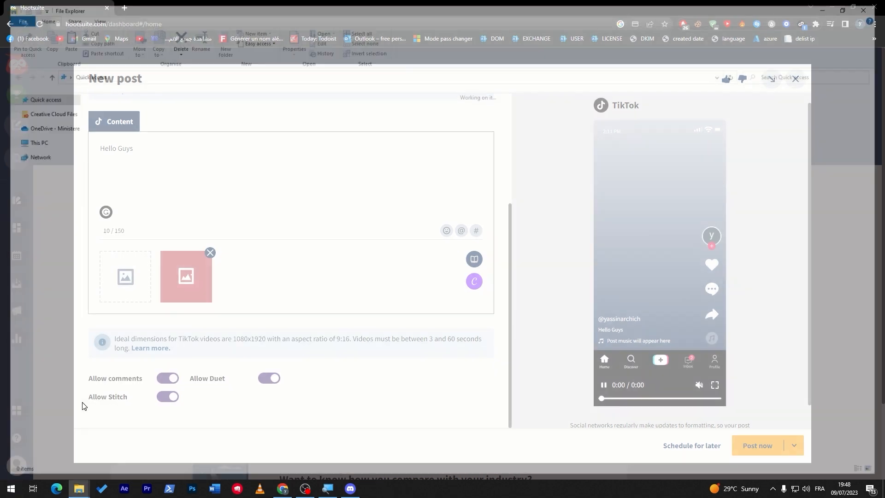
pyautogui.rightClick(121, 186)
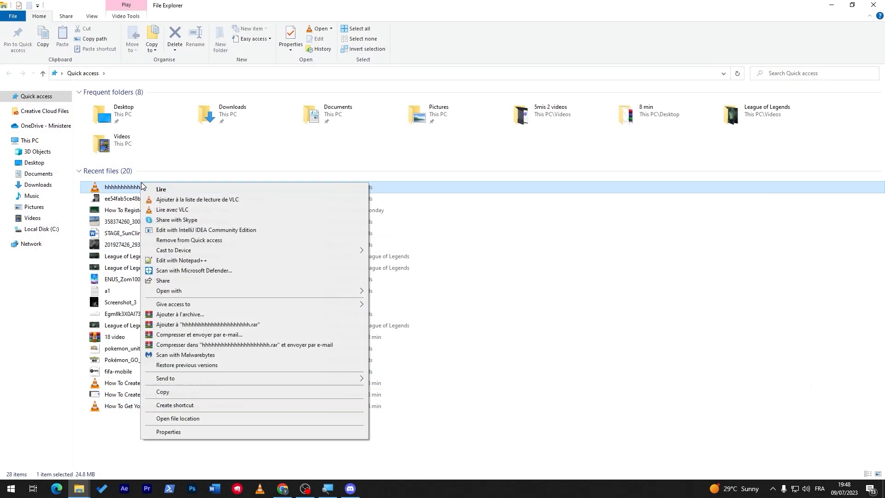
pyautogui.click(168, 432)
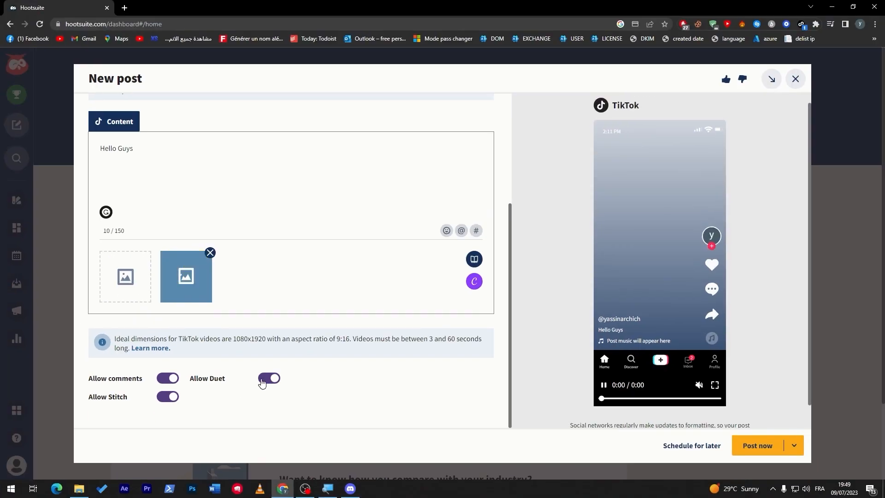
# Add AI-suggested hashtags on a new caption line, including #SocialMedia and #Friends
pyautogui.click(269, 378)
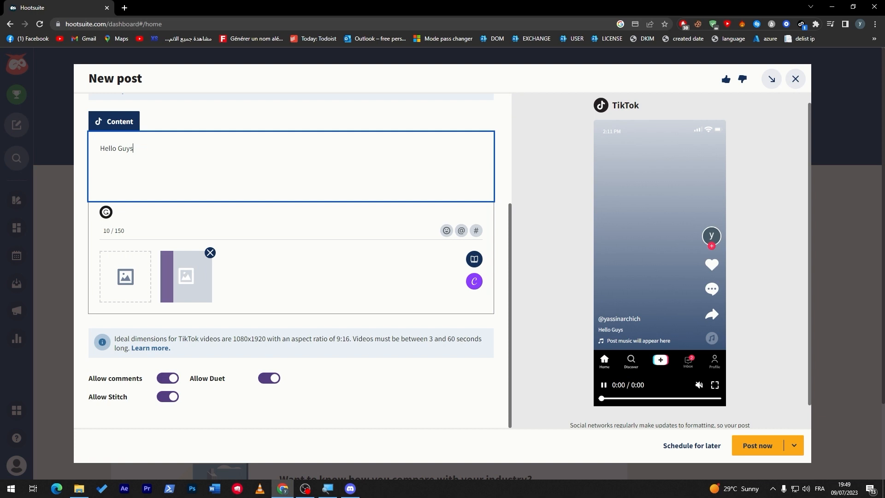
pyautogui.press('enter')
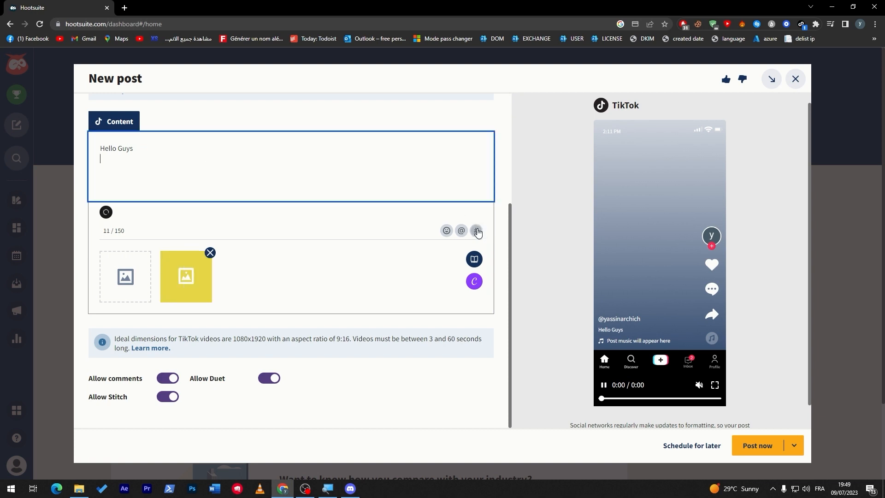
pyautogui.click(477, 232)
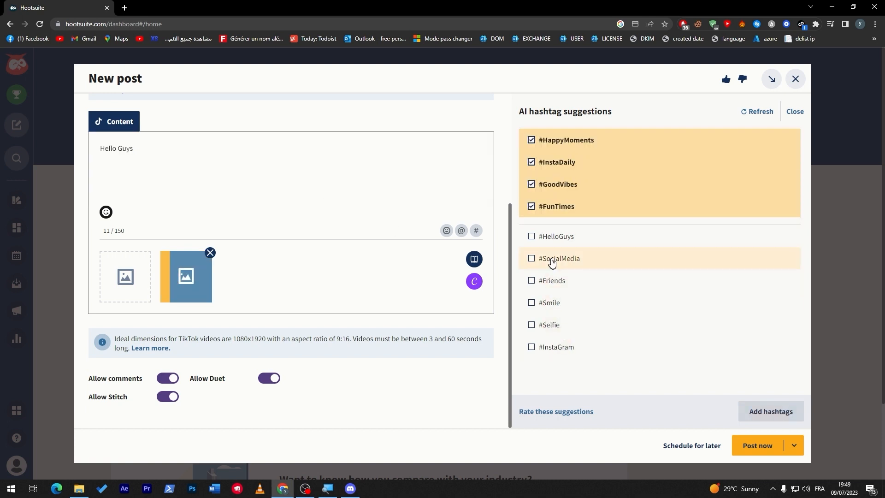
pyautogui.click(531, 258)
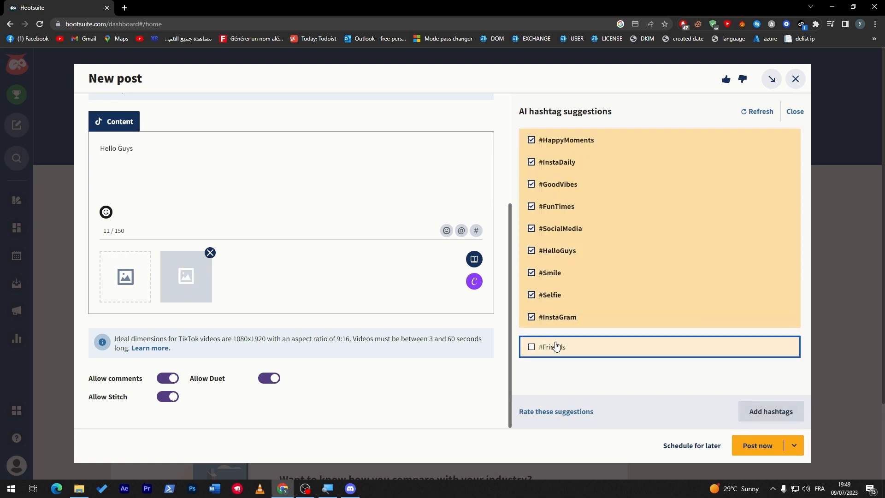
pyautogui.click(770, 411)
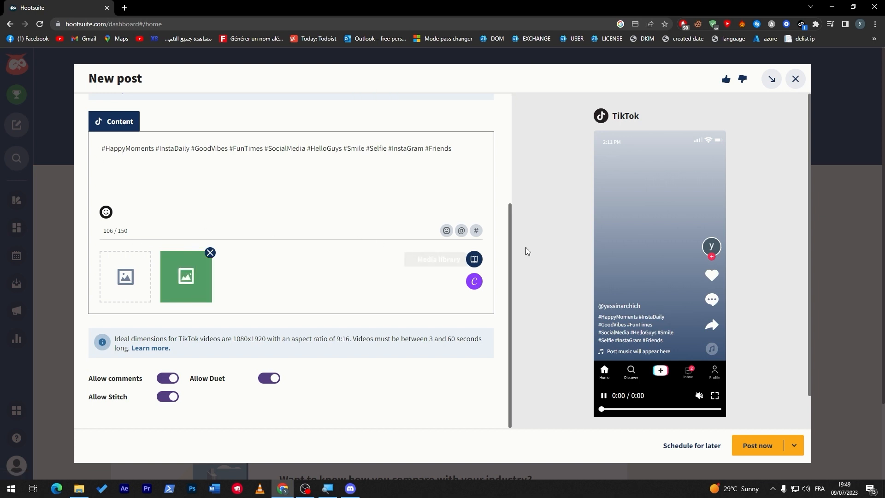
pyautogui.write('@')
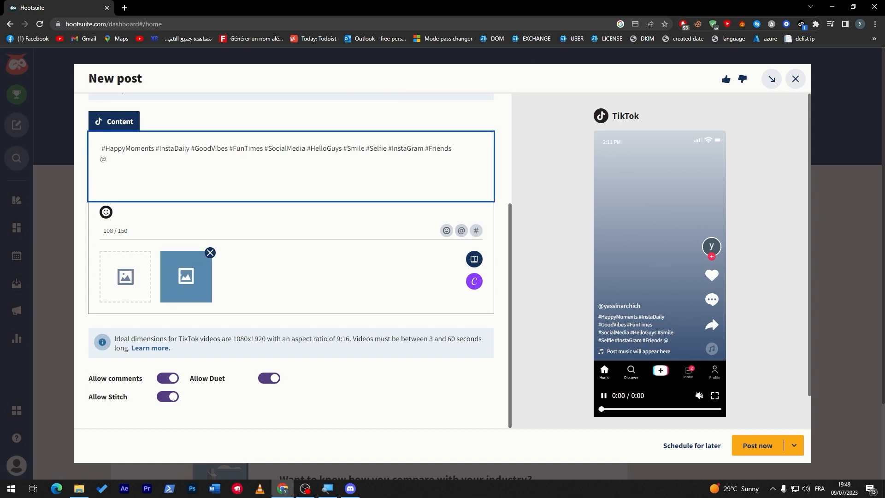
pyautogui.write('spe')
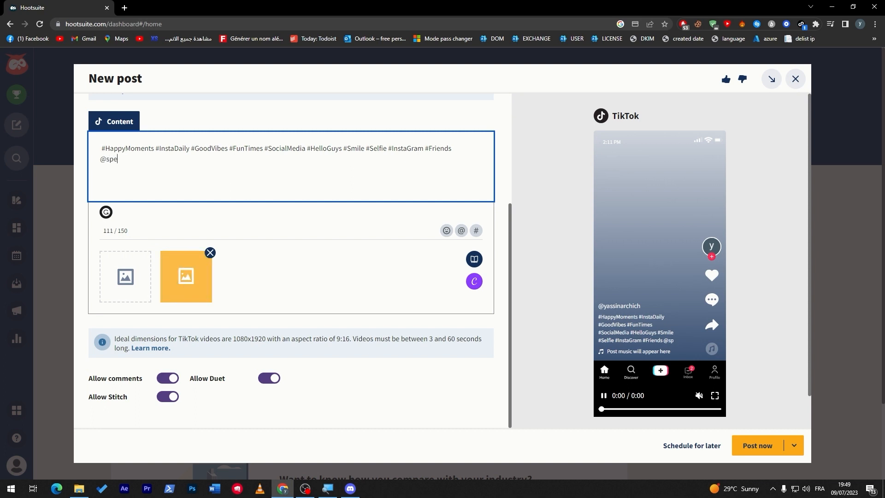
pyautogui.write('eed')
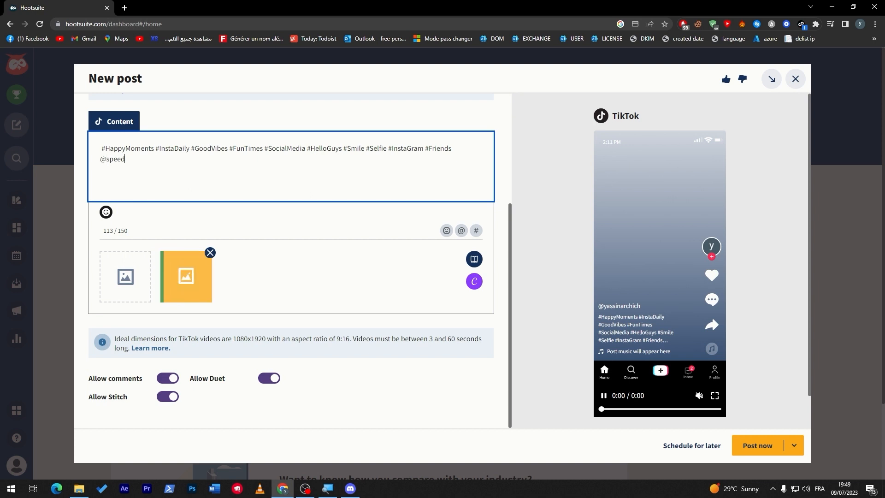
pyautogui.press('Backspace')
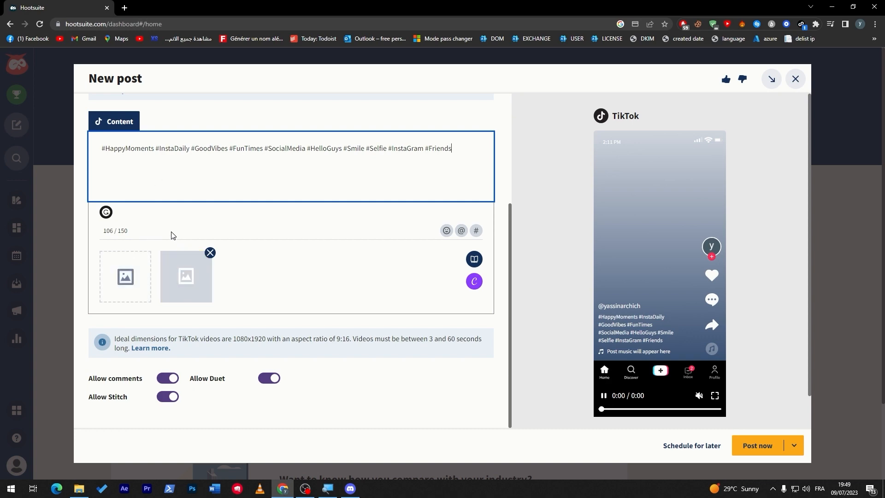
pyautogui.click(186, 276)
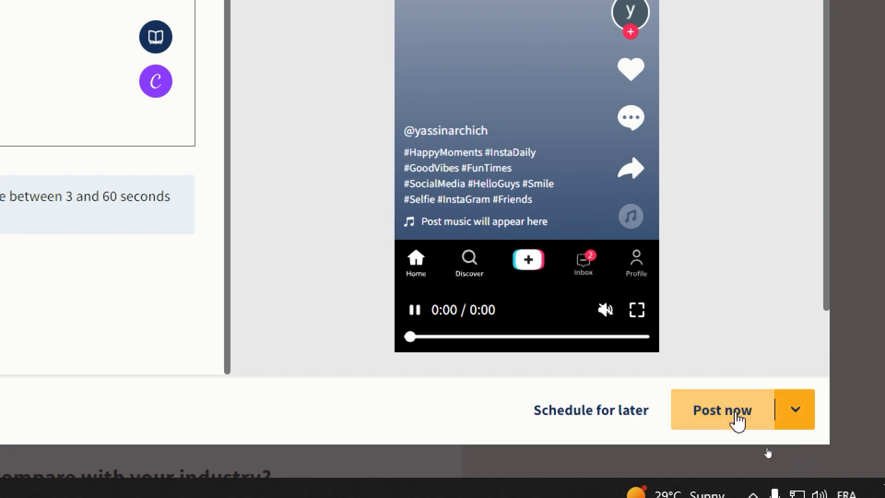
pyautogui.moveTo(590, 410)
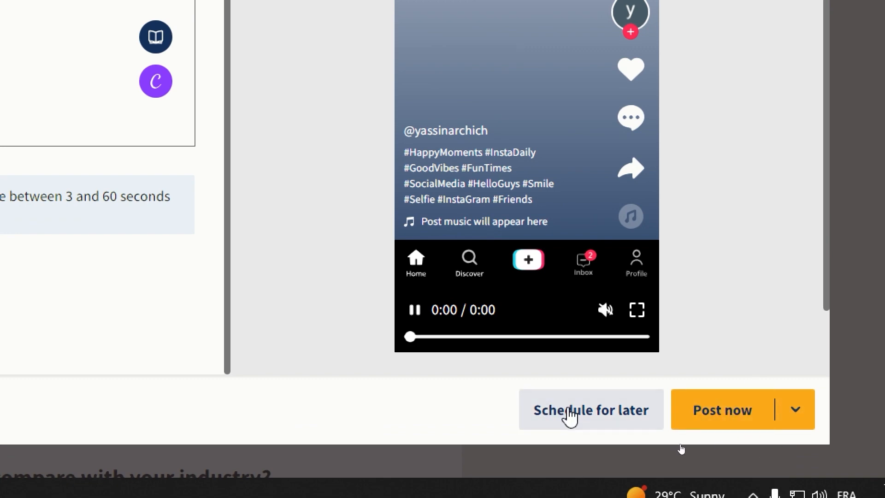
# Open the Schedule post panel preset to July 09 2023 at 8:10 PM
pyautogui.click(591, 409)
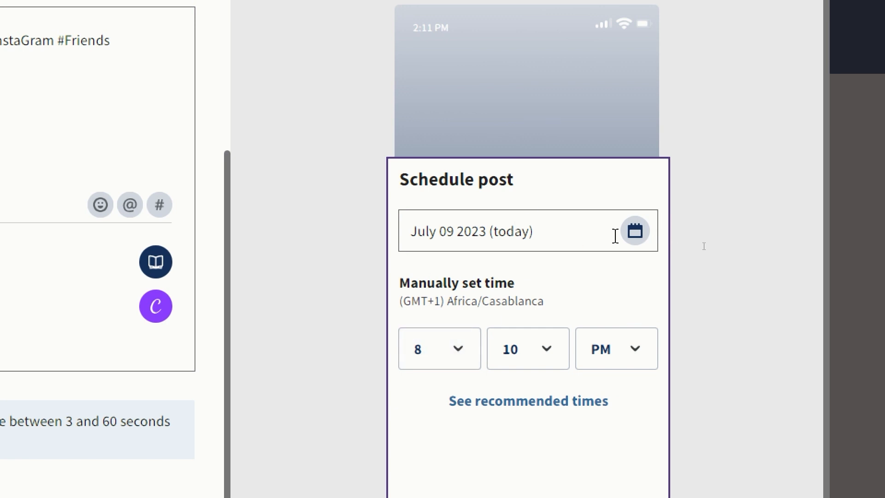
pyautogui.moveTo(620, 217)
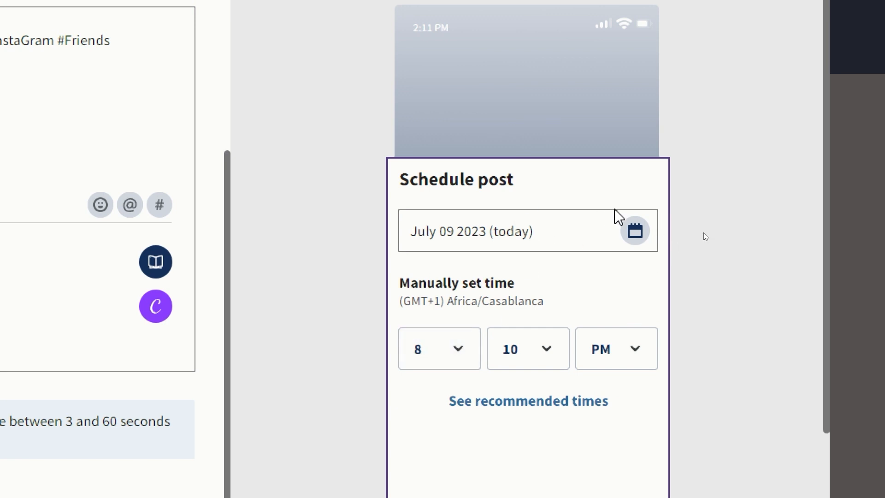
pyautogui.moveTo(763, 417)
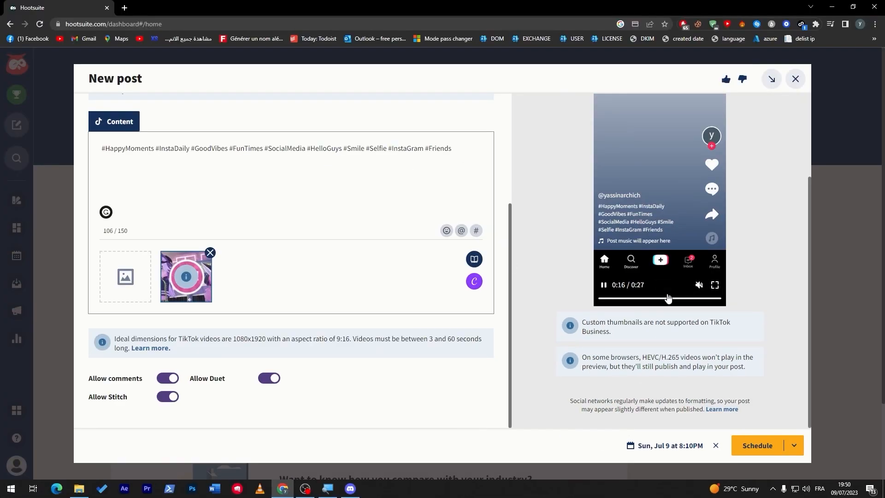
pyautogui.moveTo(669, 298); pyautogui.dragTo(627, 298)
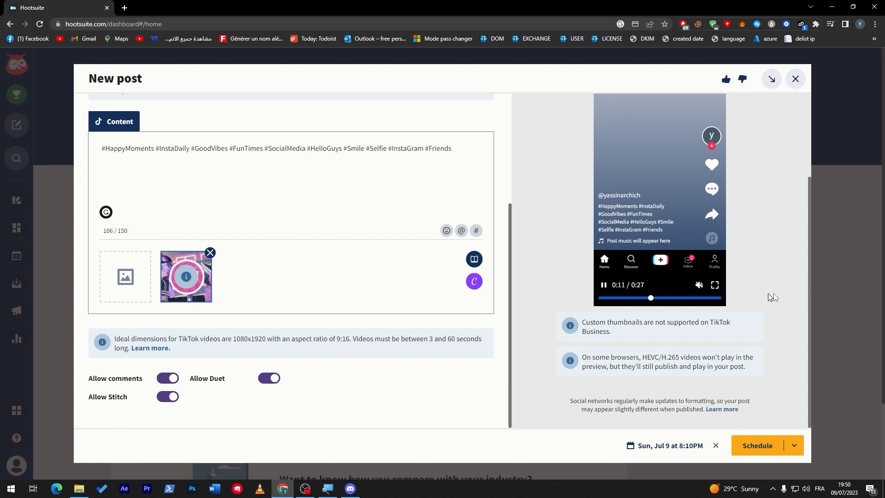
pyautogui.click(698, 349)
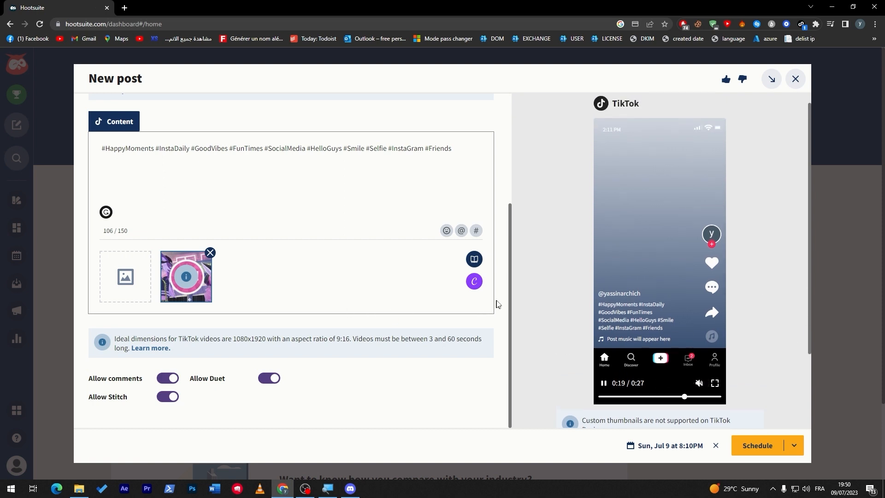
pyautogui.moveTo(510, 259)
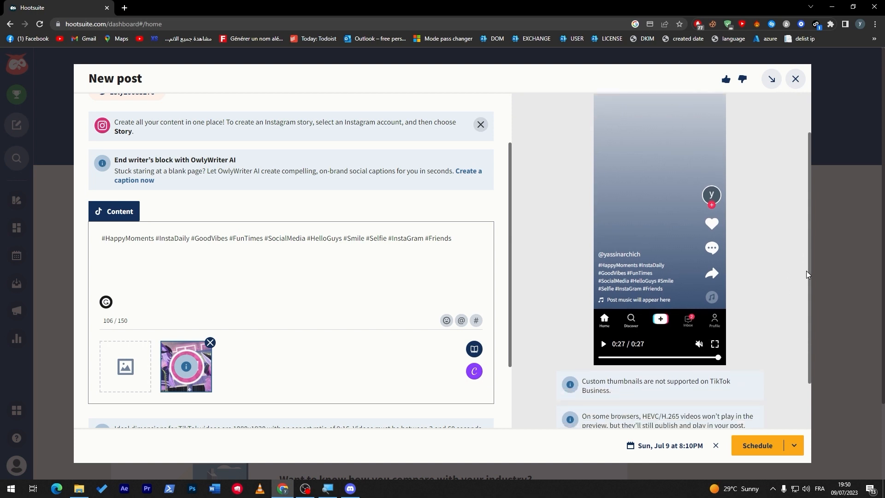
pyautogui.scroll(-3)
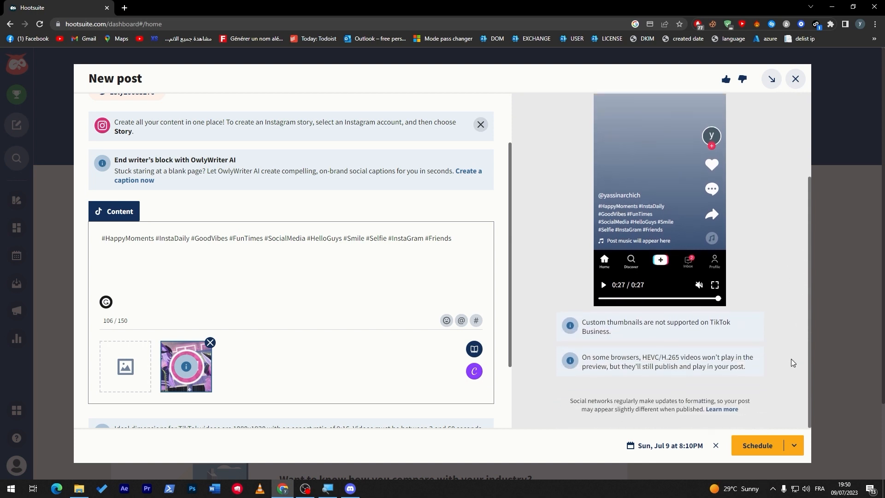
pyautogui.click(793, 455)
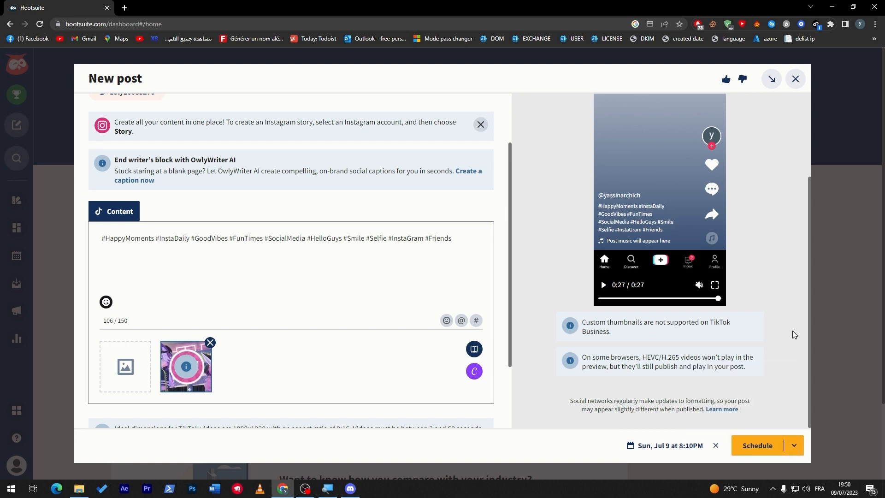
pyautogui.moveTo(774, 209)
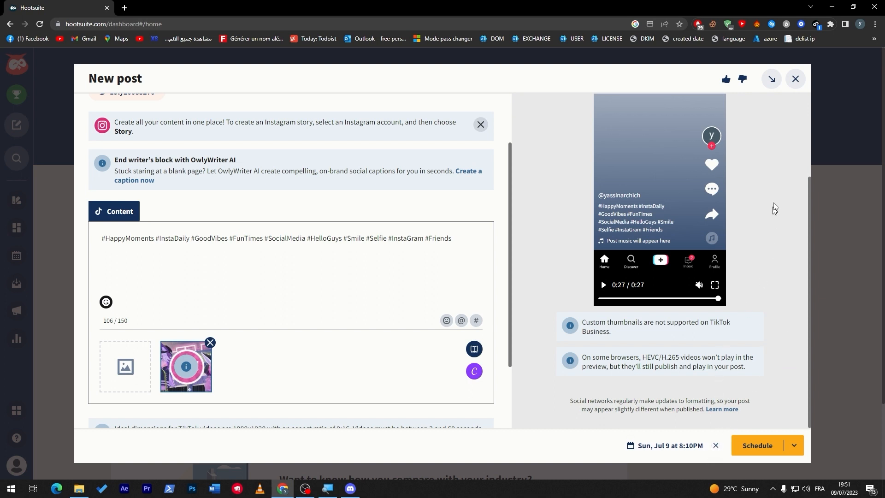
pyautogui.moveTo(513, 216)
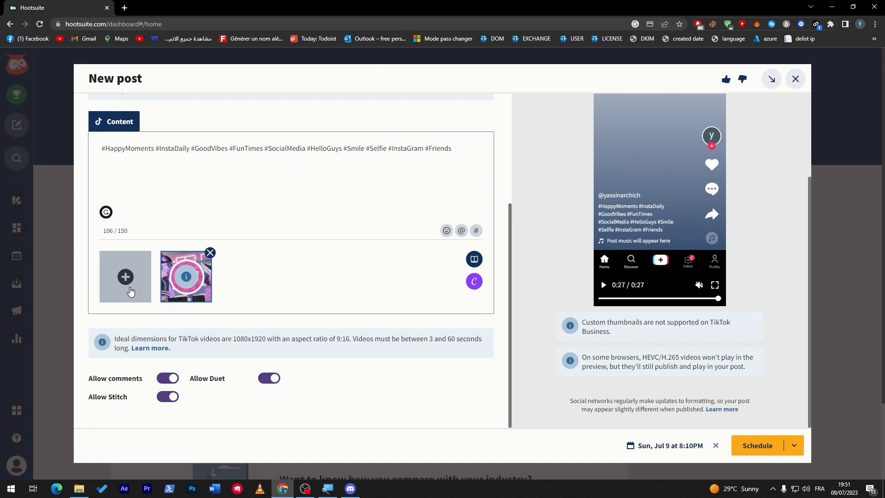
# Turn off Allow comments and Allow Stitch for the TikTok post
pyautogui.click(125, 277)
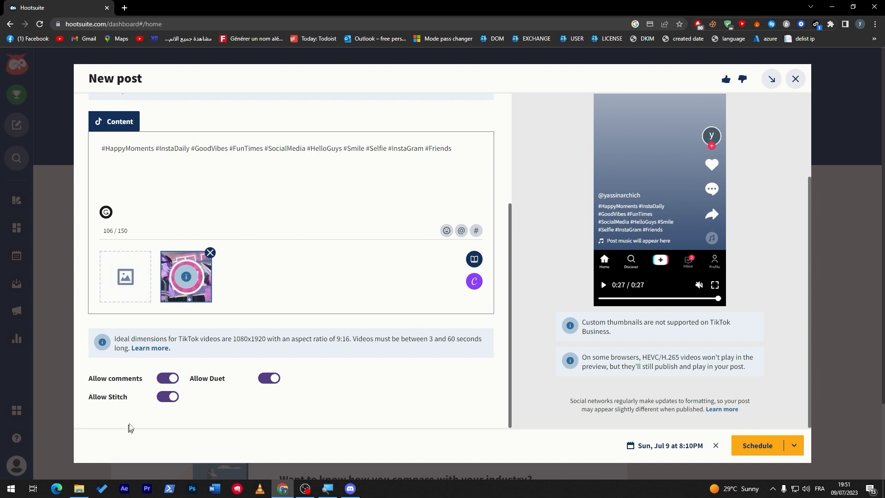
pyautogui.click(168, 378)
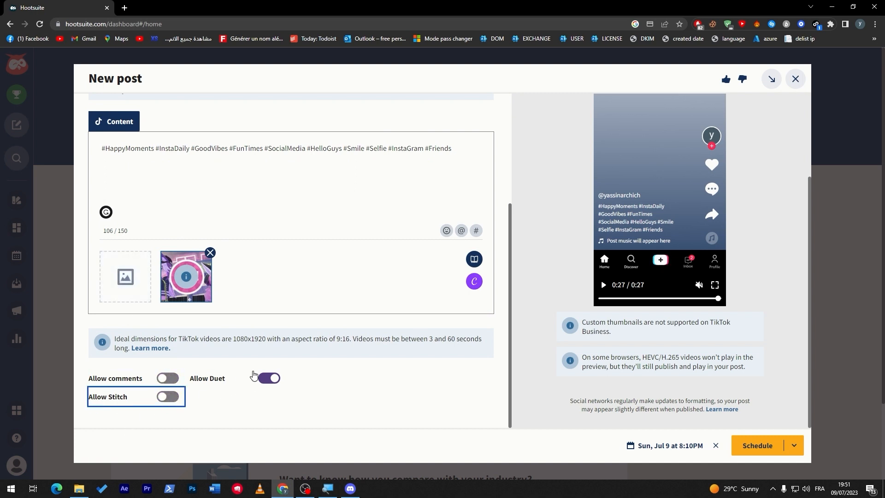
pyautogui.click(269, 378)
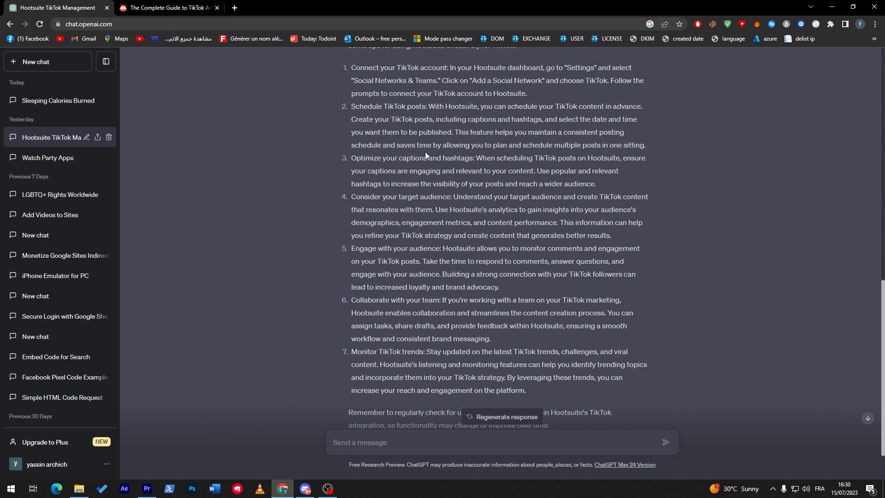
pyautogui.click(166, 8)
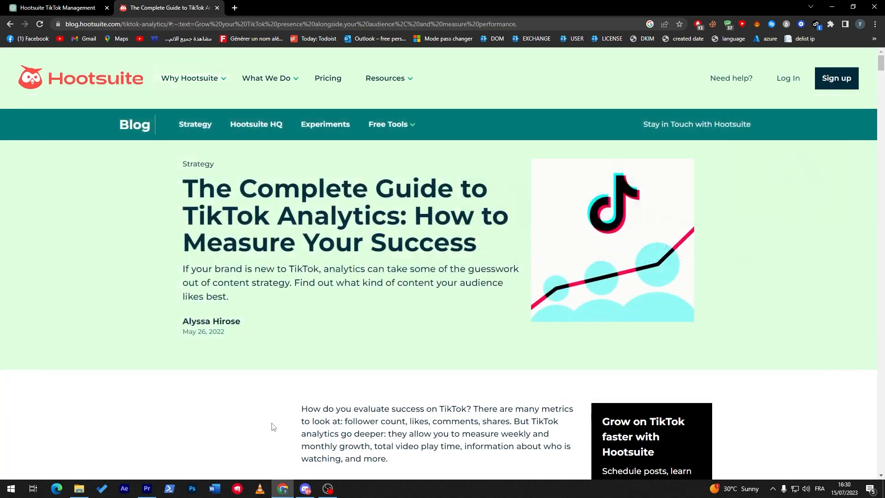
pyautogui.scroll(-3)
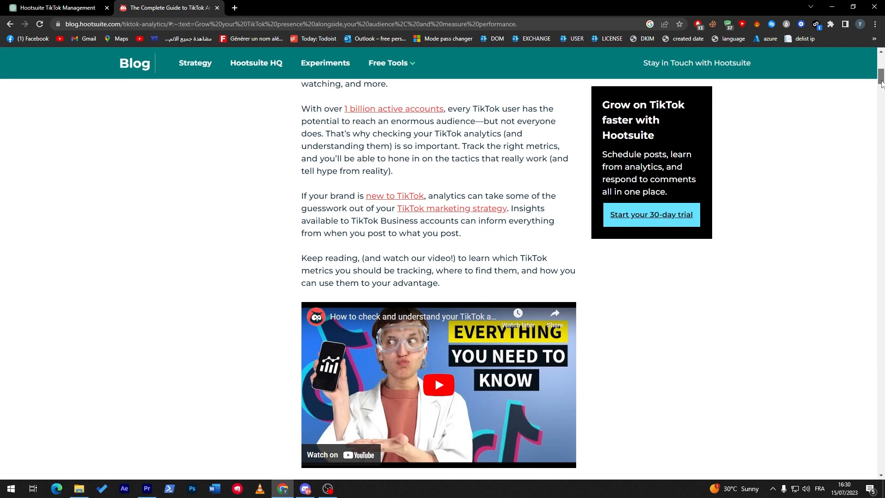
pyautogui.click(56, 8)
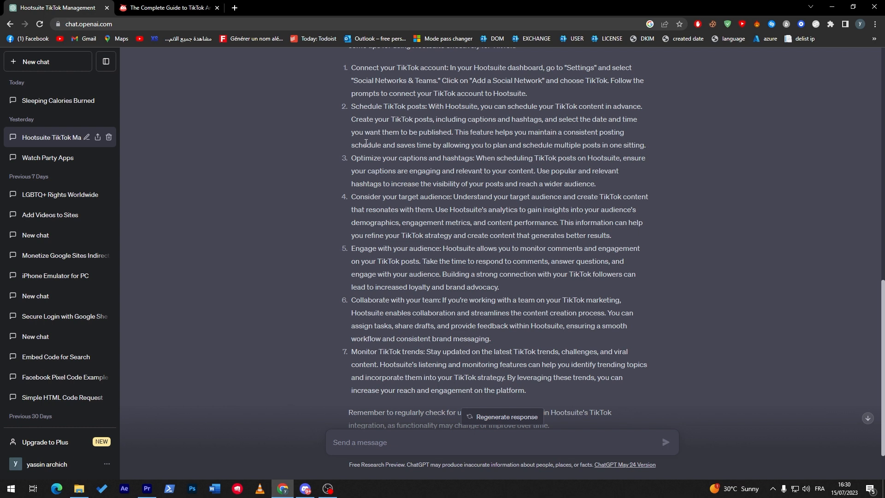
pyautogui.moveTo(389, 162)
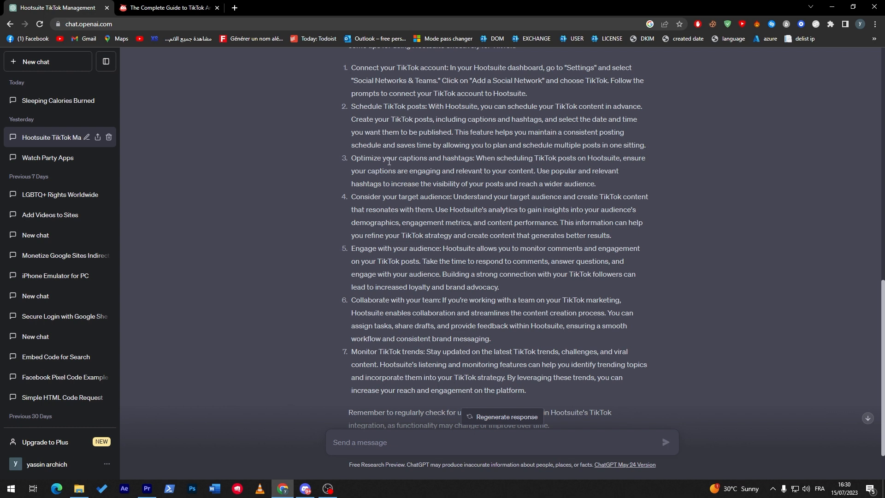
pyautogui.moveTo(388, 160)
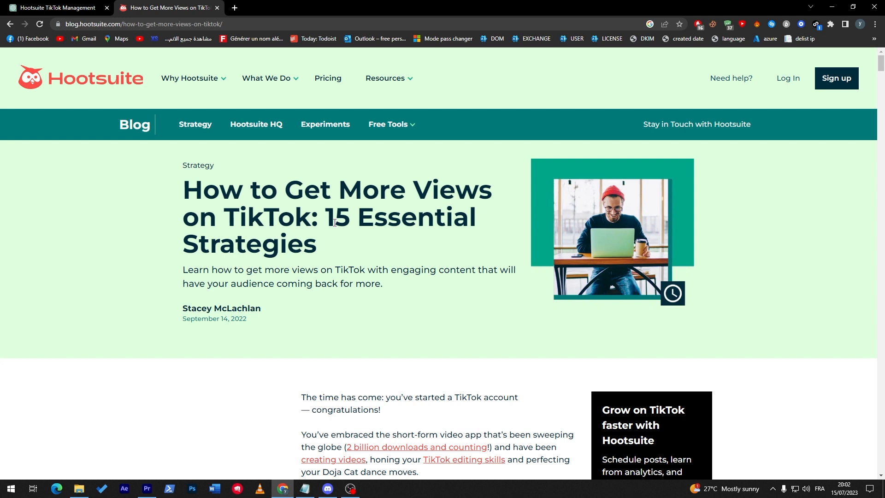
pyautogui.moveTo(333, 219)
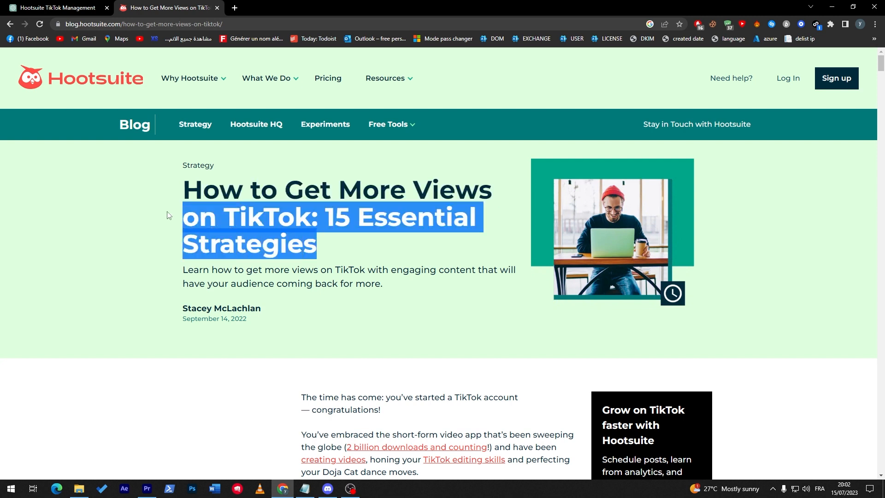
pyautogui.scroll(-3)
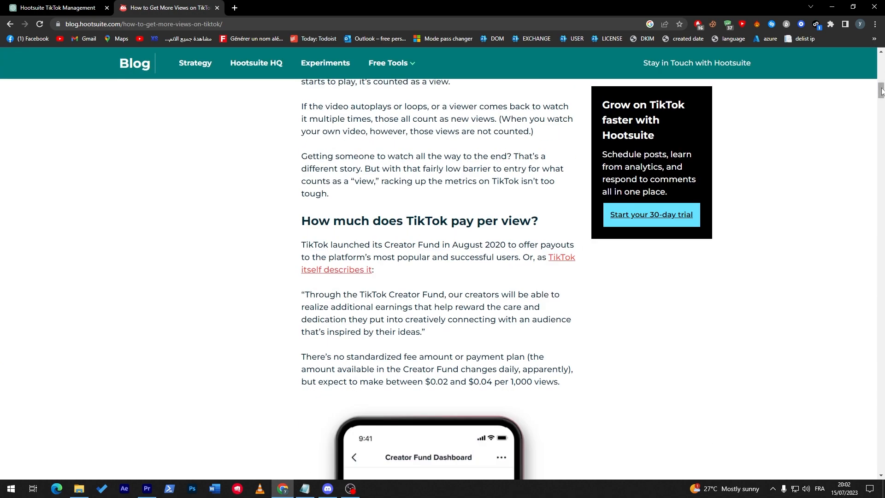
pyautogui.scroll(3)
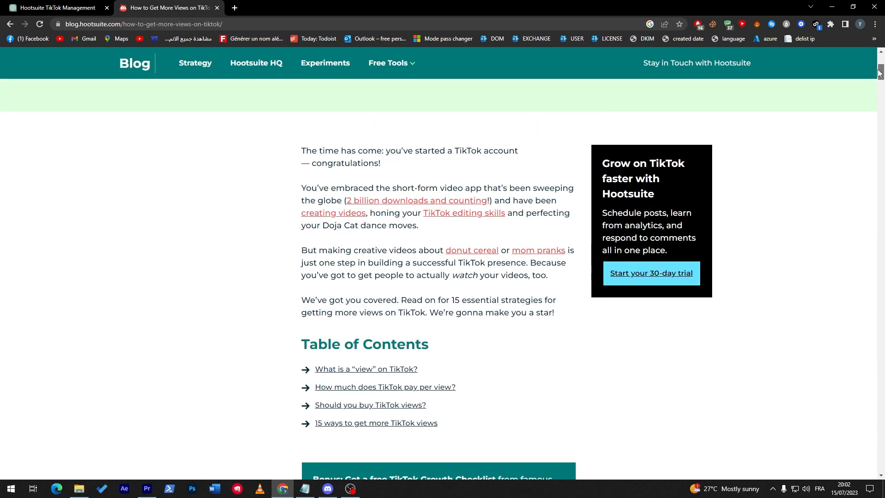
pyautogui.scroll(-3)
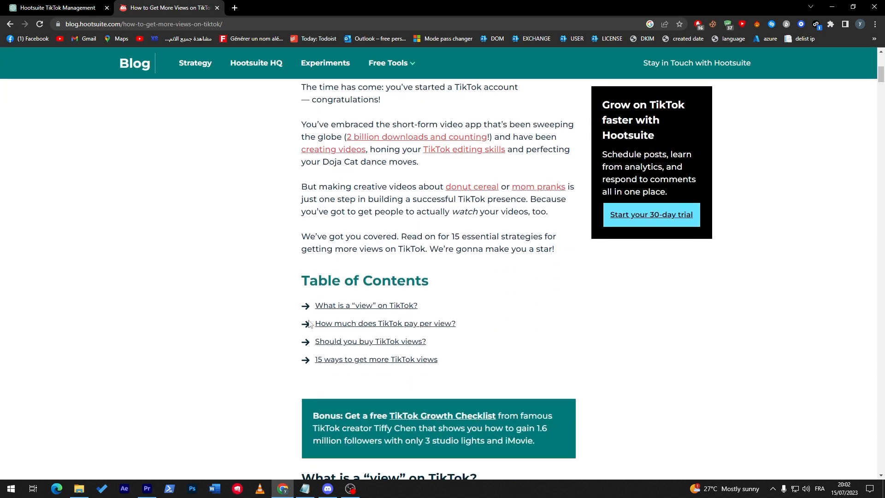
pyautogui.moveTo(253, 313)
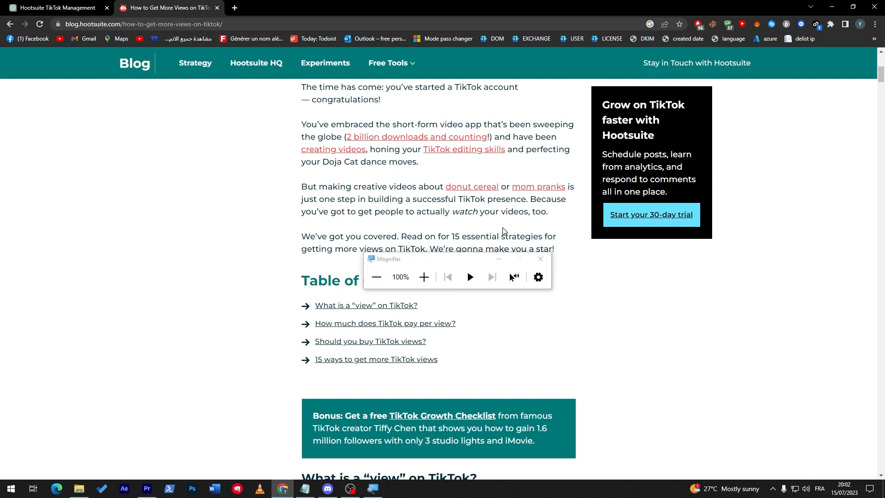
pyautogui.click(540, 262)
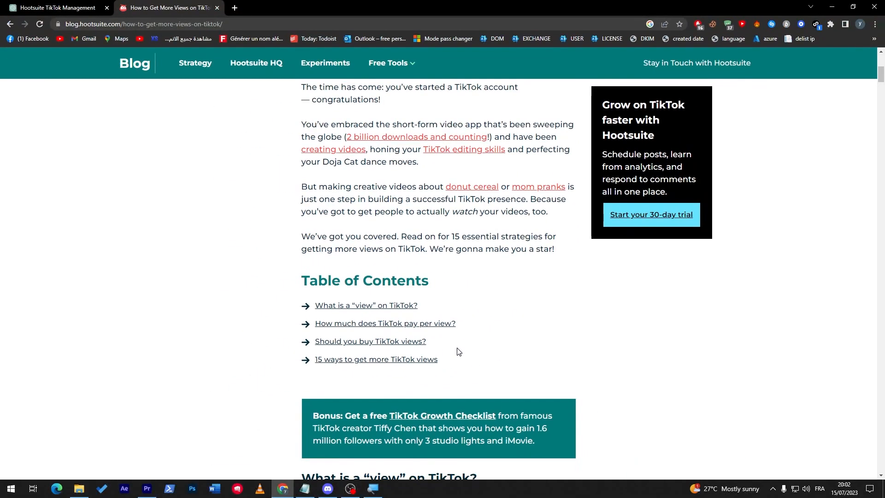
pyautogui.scroll(-3)
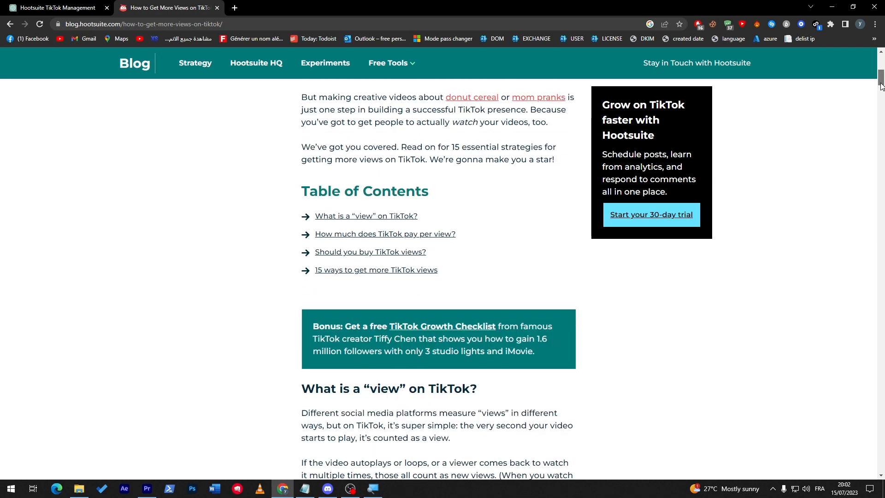
pyautogui.scroll(-3)
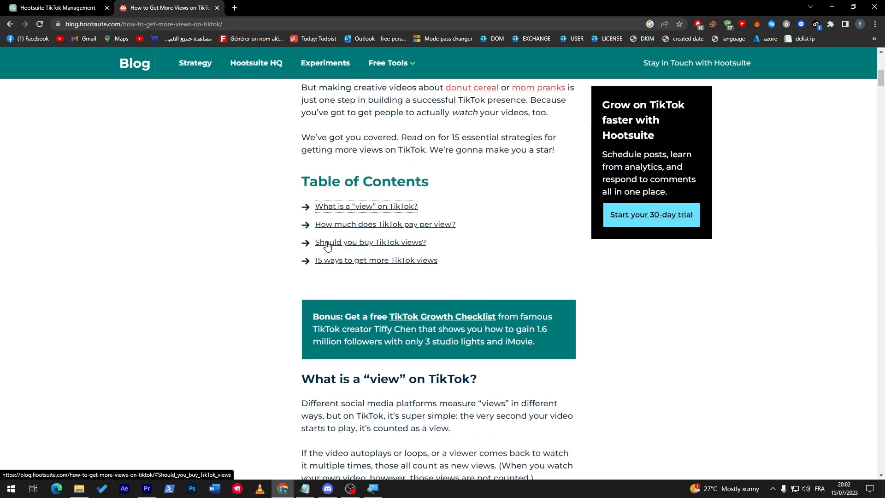
pyautogui.click(365, 206)
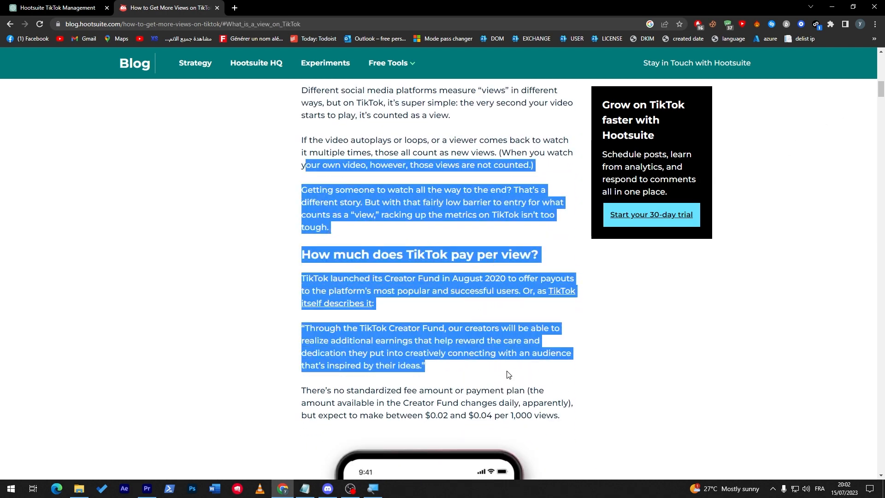
pyautogui.scroll(-3)
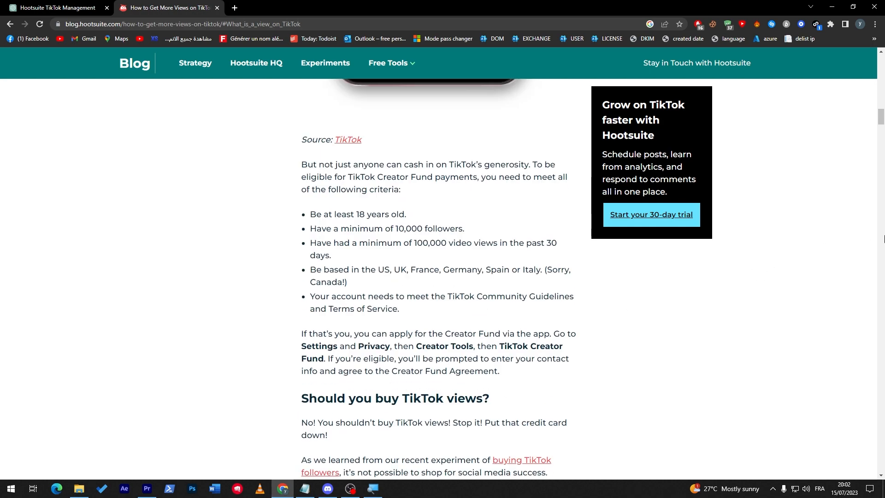
pyautogui.scroll(-3)
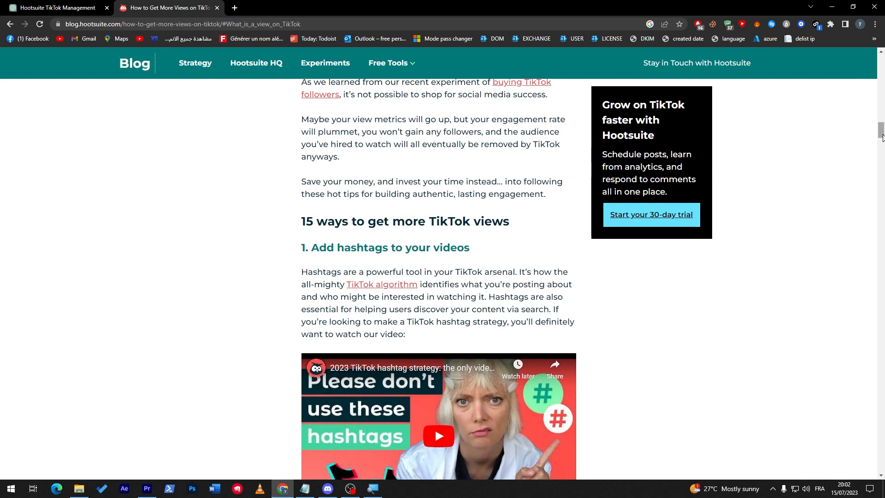
pyautogui.scroll(-3)
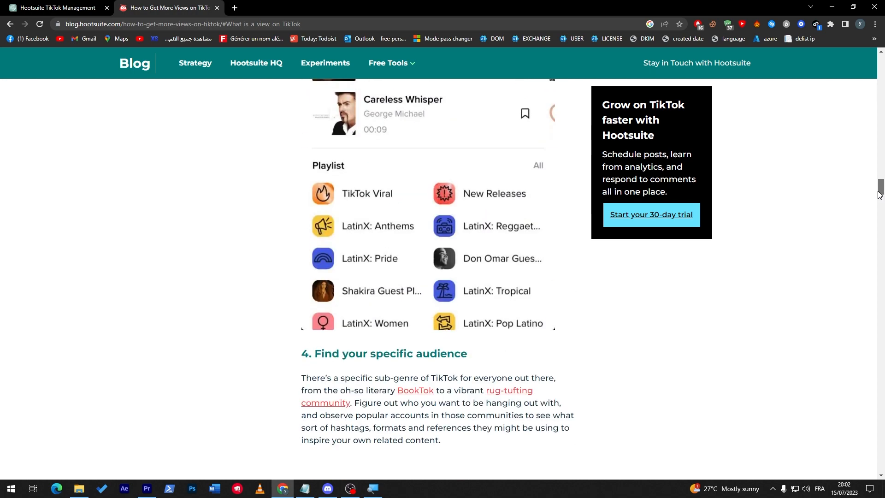
pyautogui.scroll(-3)
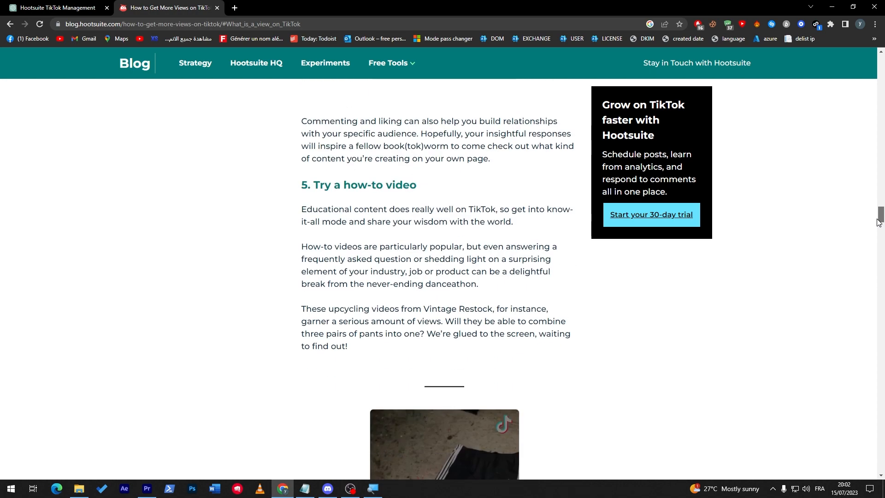
pyautogui.scroll(-3)
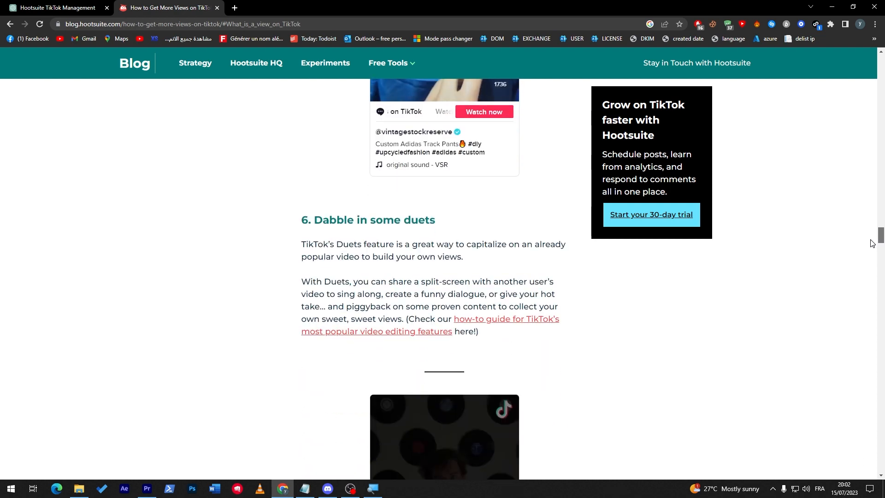
pyautogui.scroll(-3)
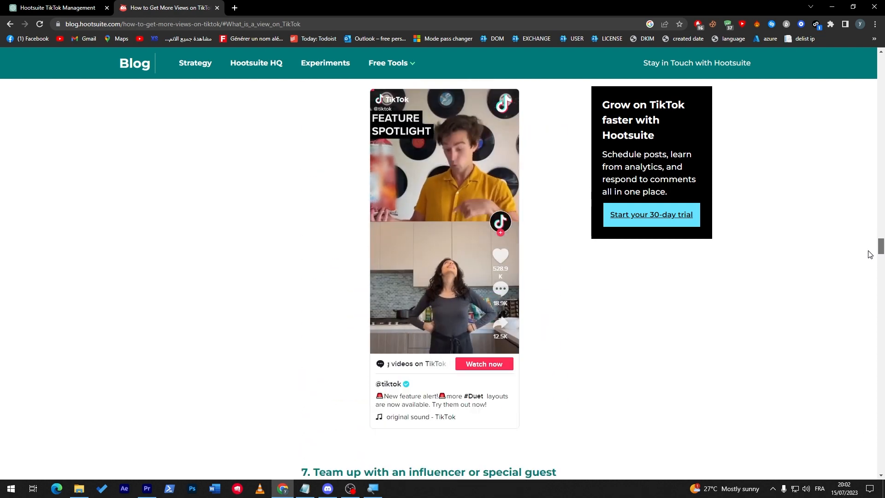
pyautogui.scroll(-3)
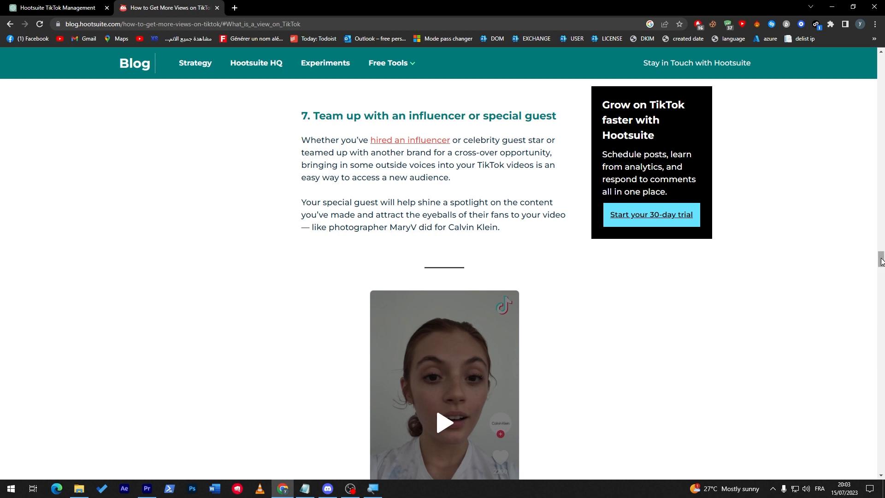
pyautogui.scroll(-3)
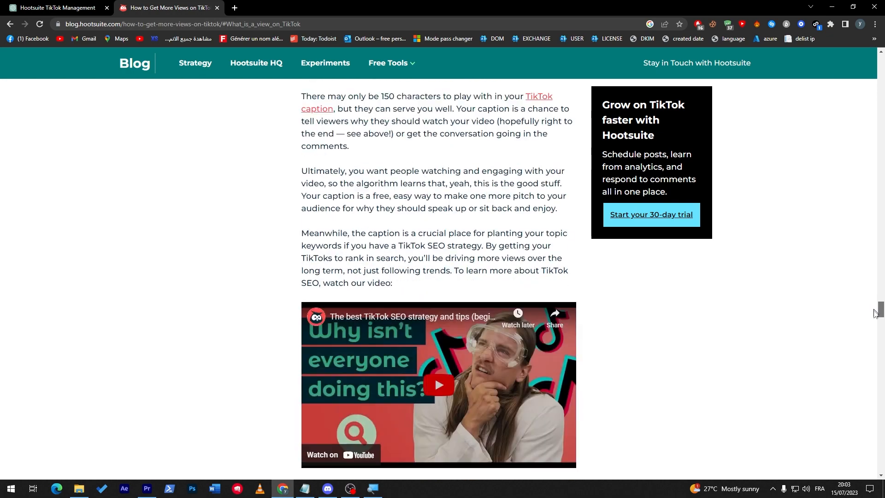